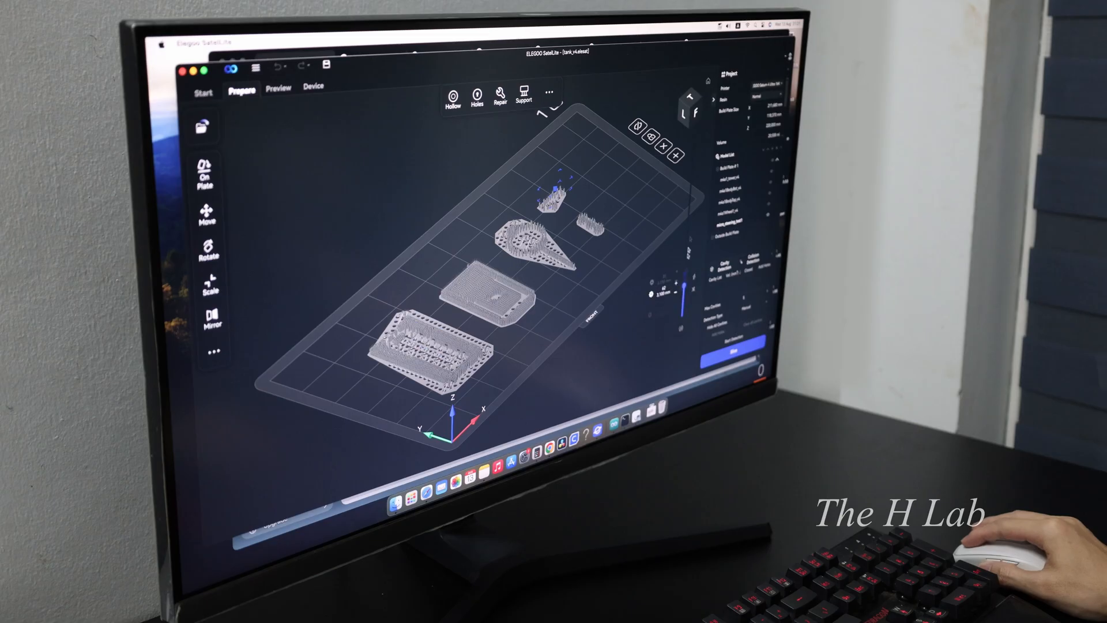
View the Saturn 4 Ultra in the device list, online and printing the tank job.
{"action": "left_click", "coordinate": [277, 88]}
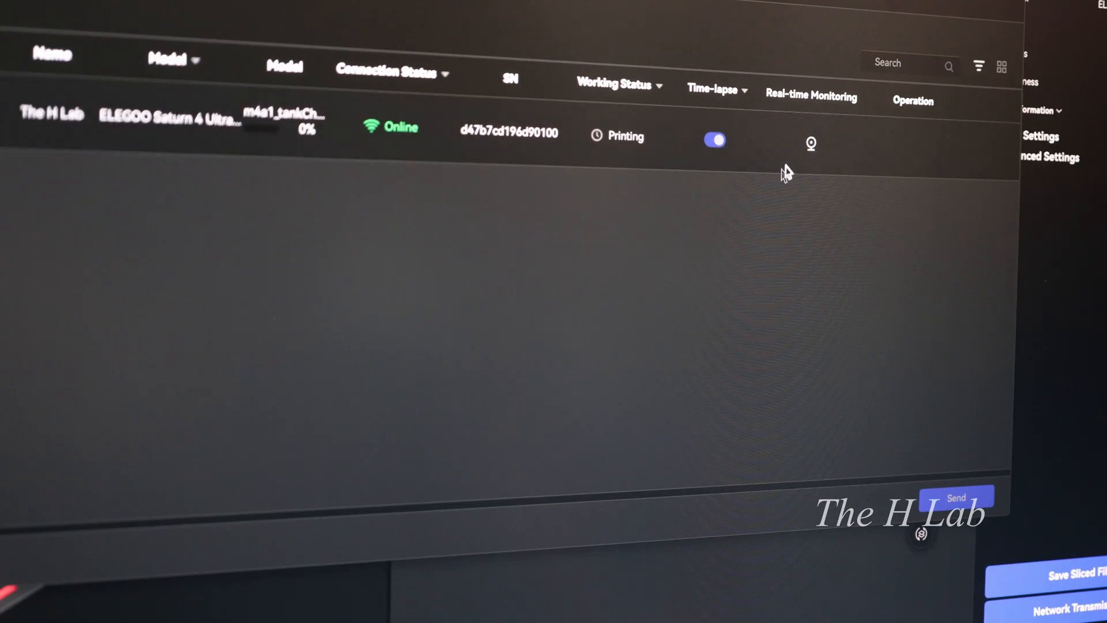
{"action": "left_click", "coordinate": [811, 144]}
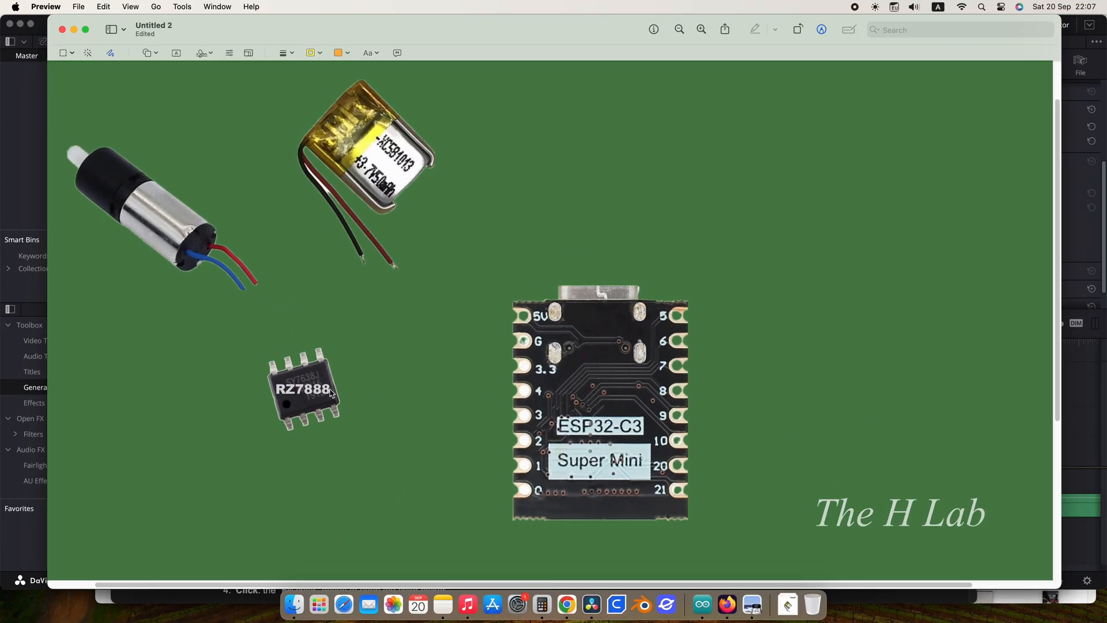
{"action": "mouse_move", "coordinate": [351, 175]}
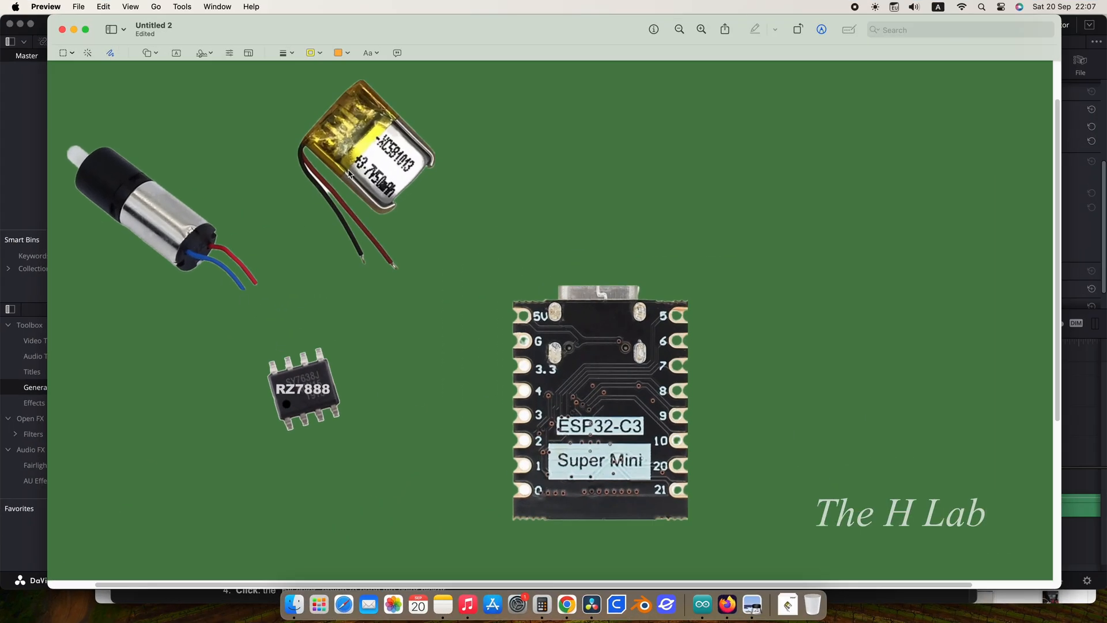